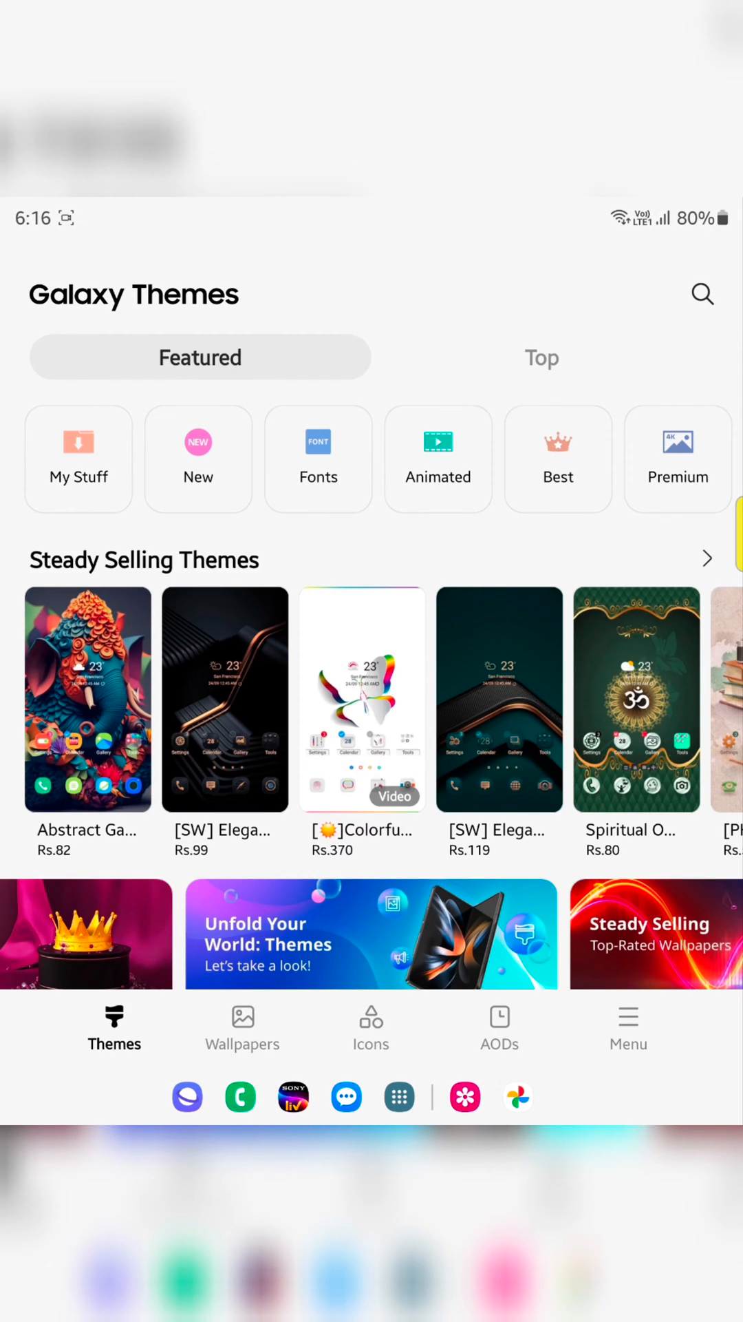
- Switch Galaxy Themes to the Icons section to browse icon packs
click(370, 1025)
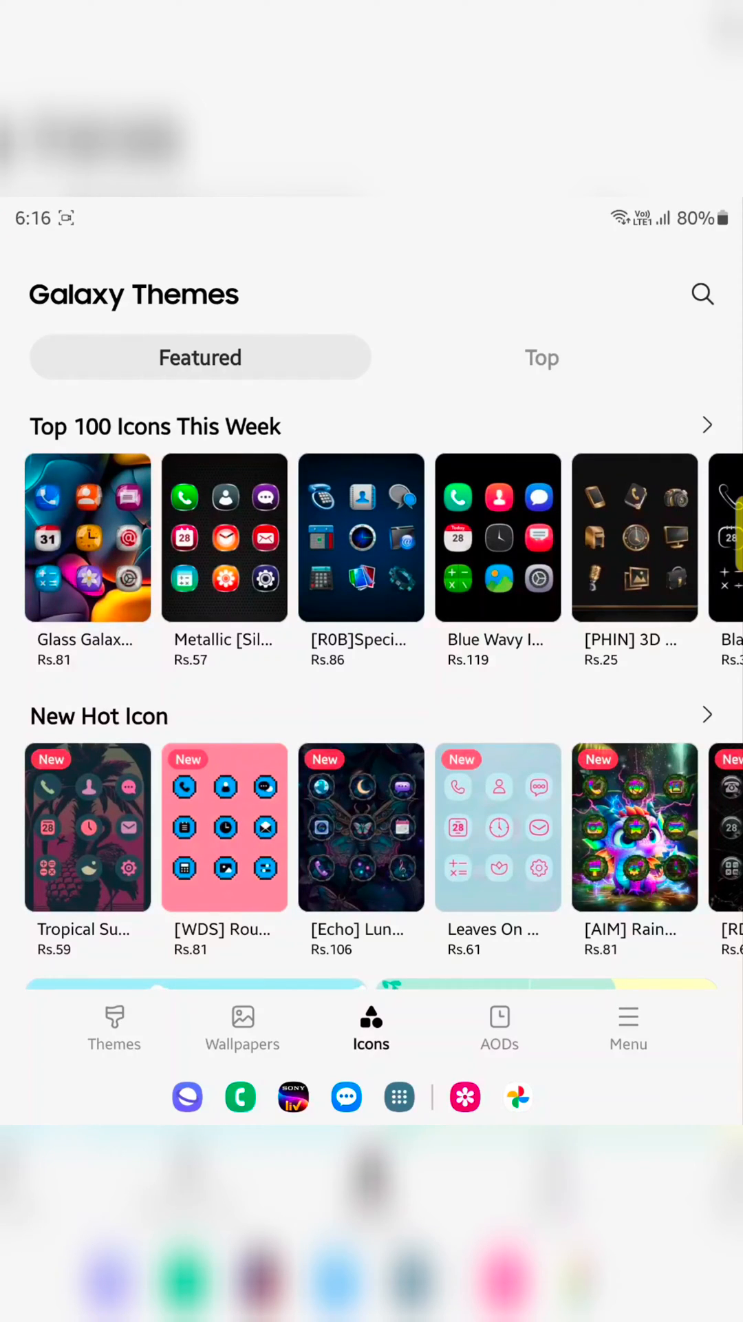
- Show the Top icon packs filtered to Free only
click(542, 357)
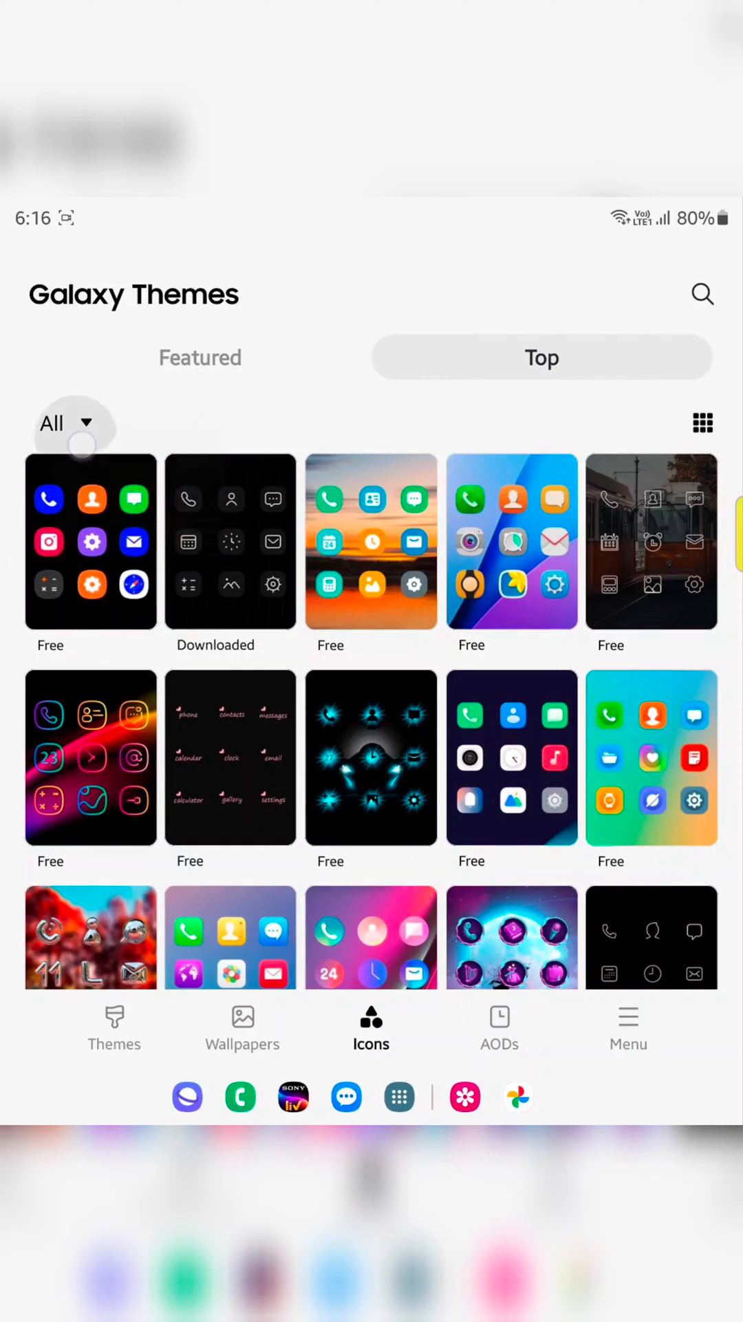
click(64, 422)
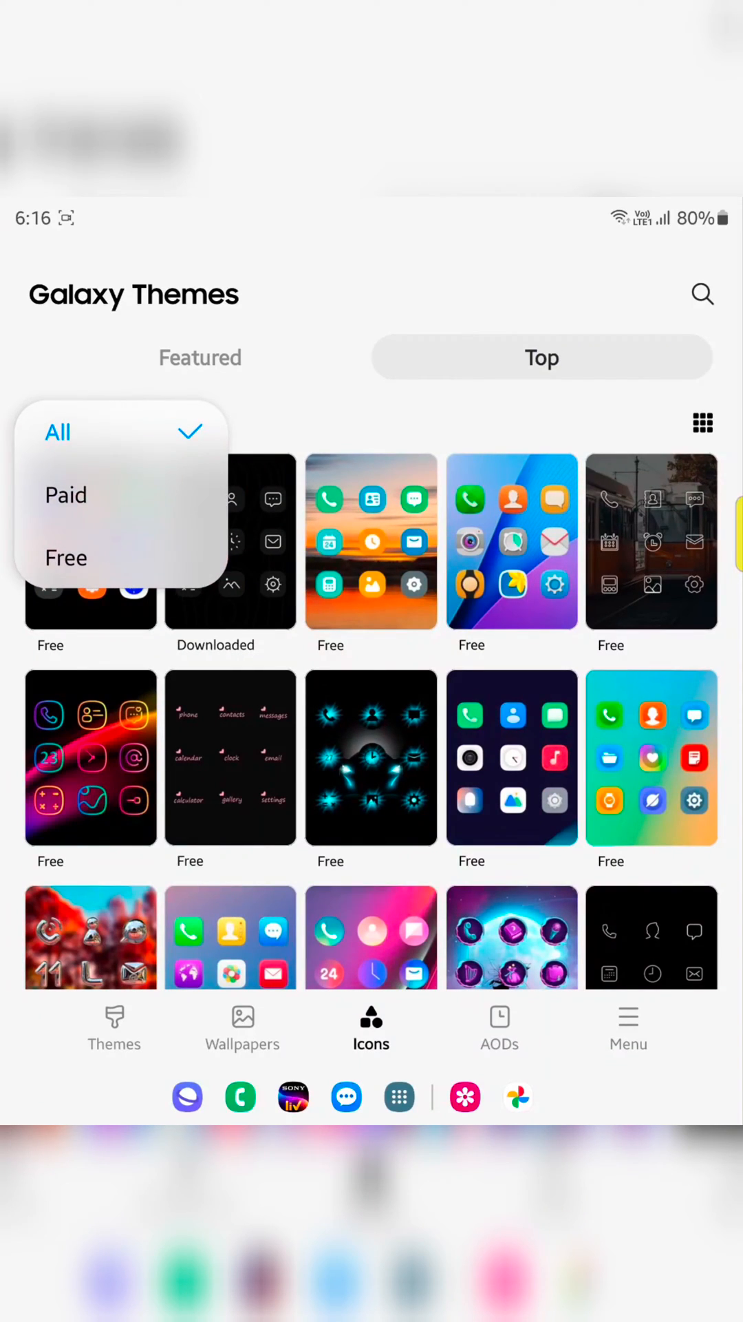
click(67, 557)
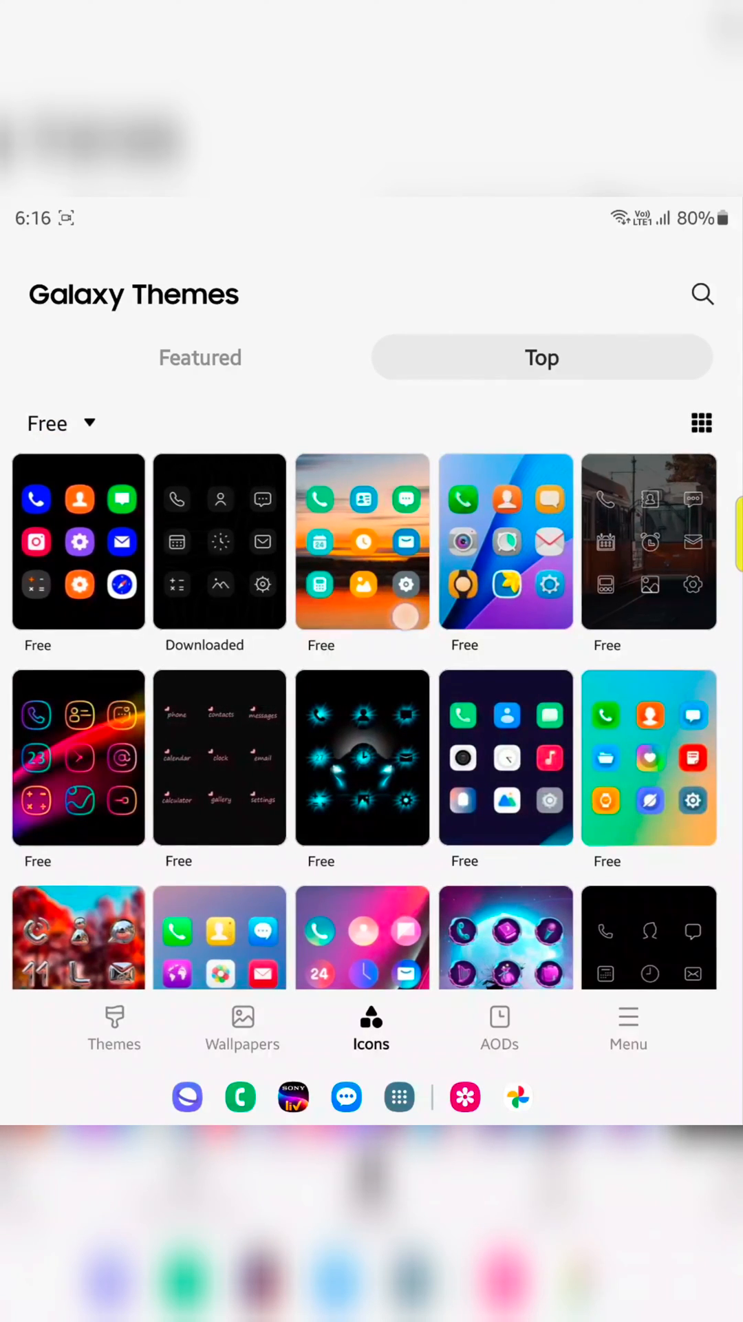
- Scroll the free icon list to the Nostalgia icon [wind] pack and open it
scroll(down, 3)
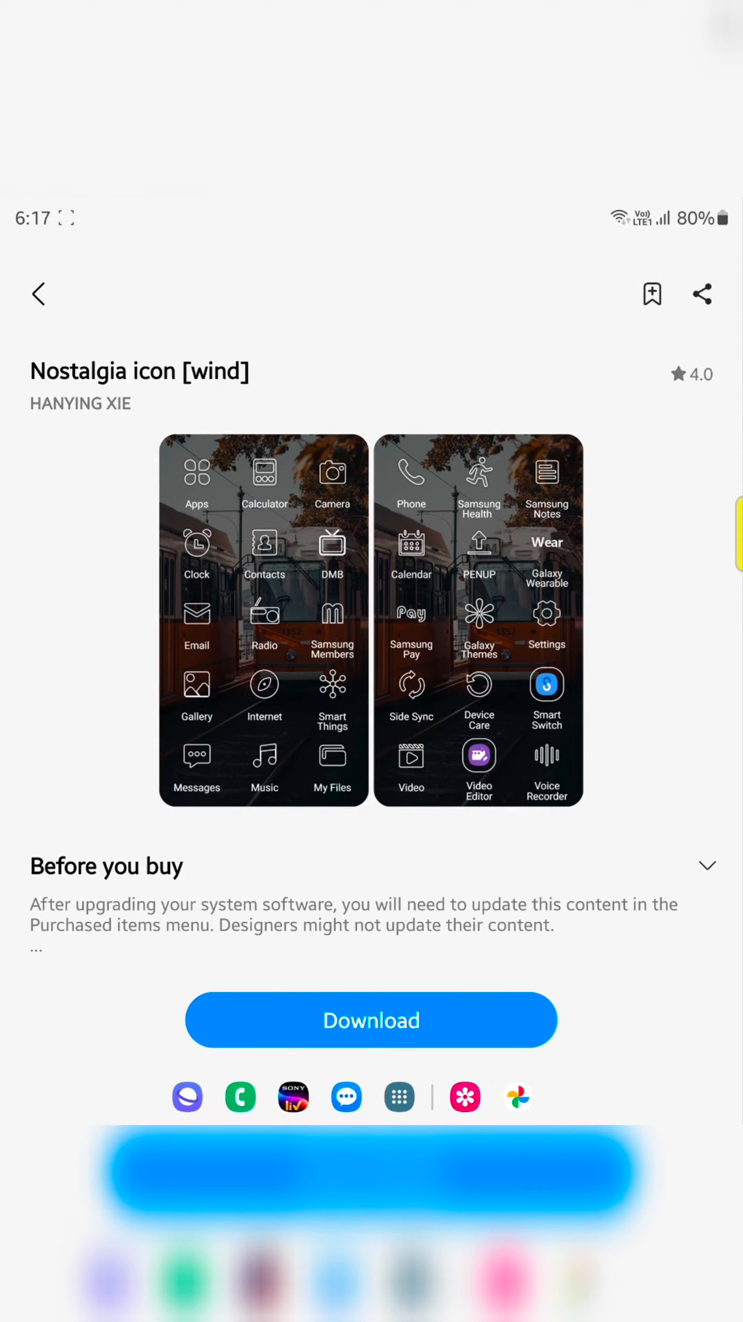
- Download the Nostalgia icon [wind] pack, then apply it
click(371, 1018)
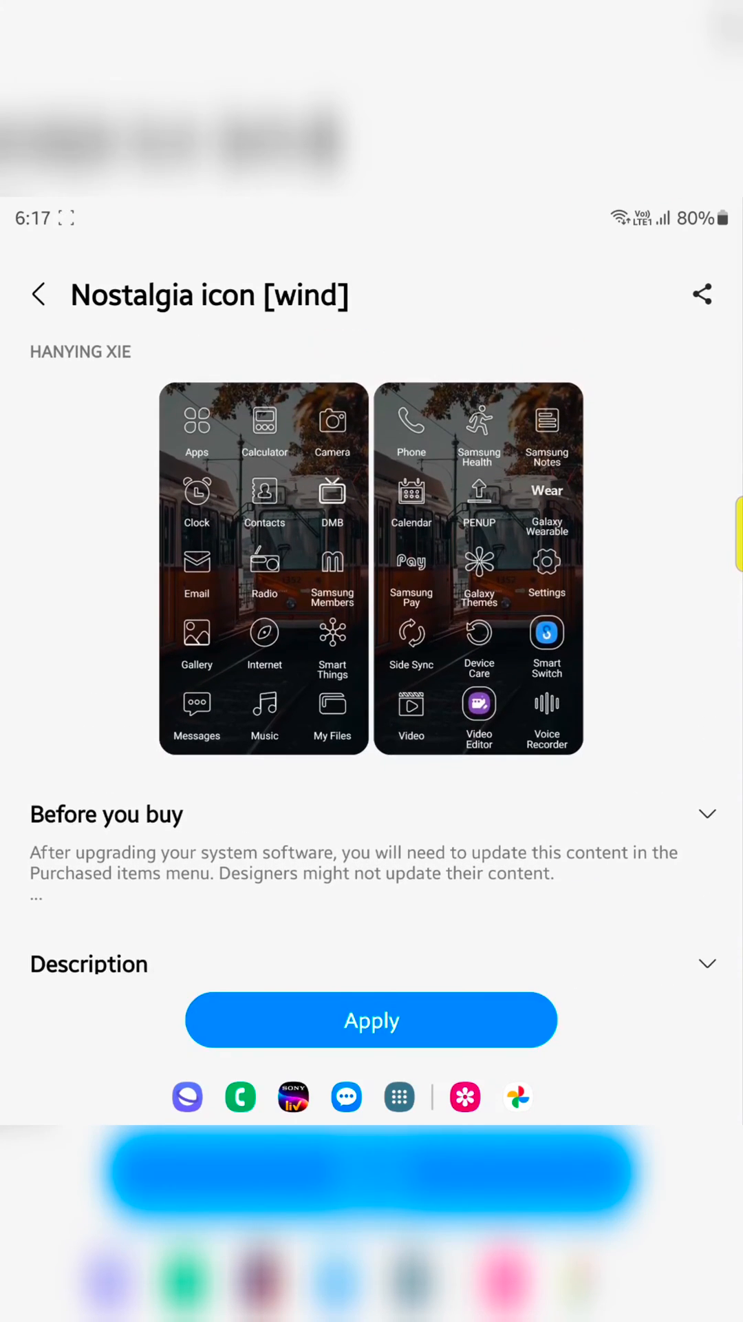
click(372, 1019)
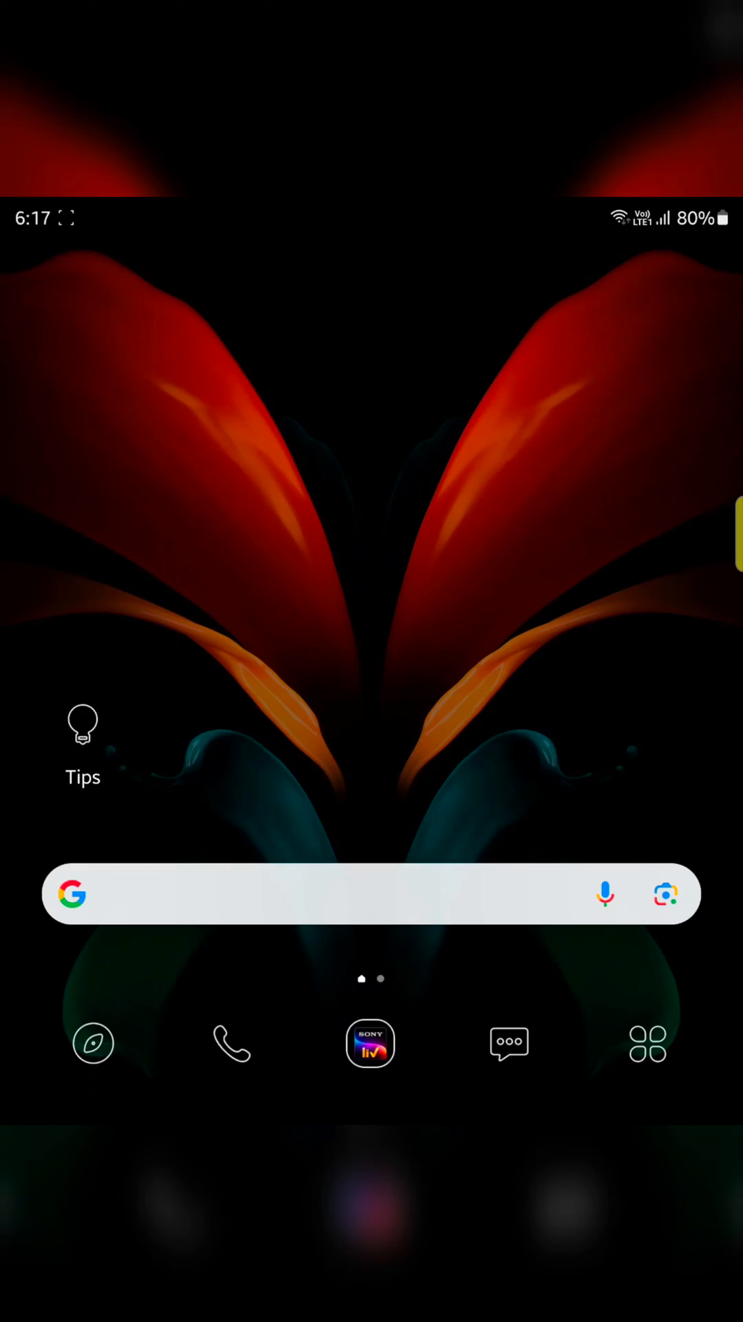
- Reopen Galaxy Themes from the home screen's edit mode
scroll(up, 3)
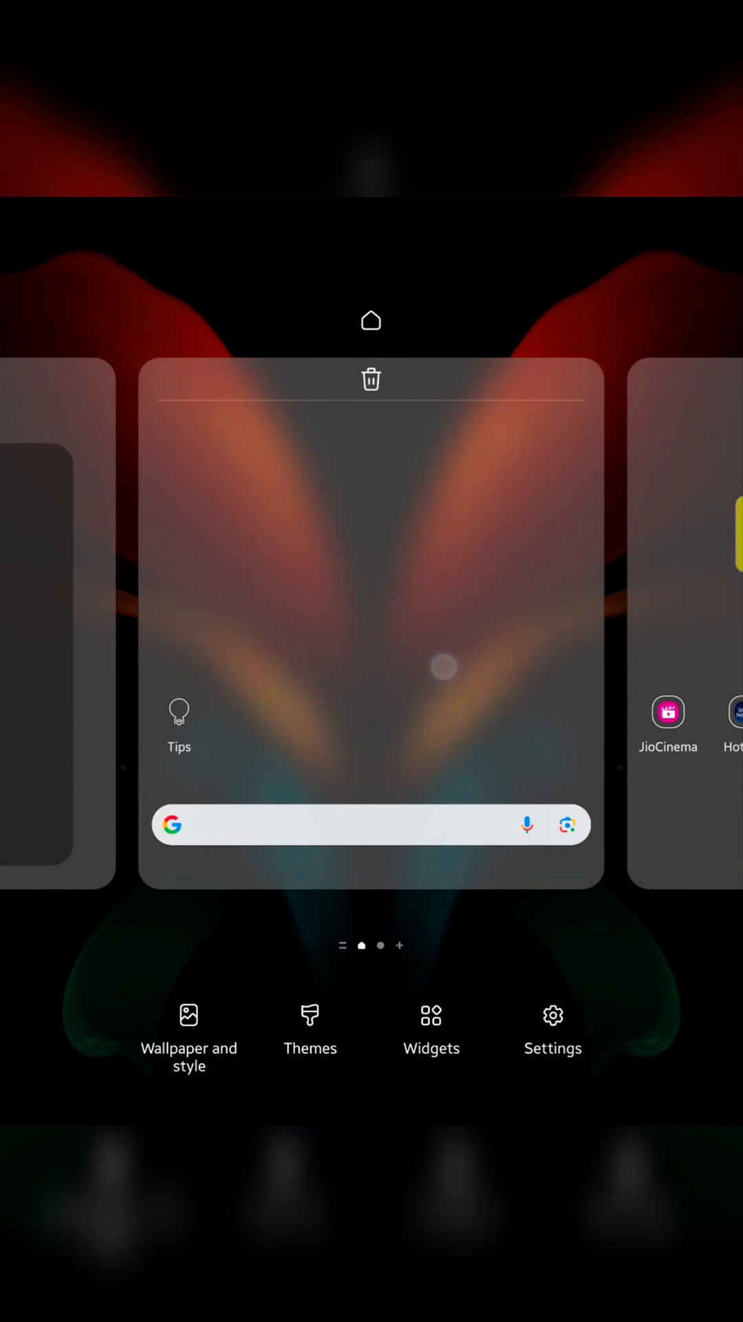
click(309, 1028)
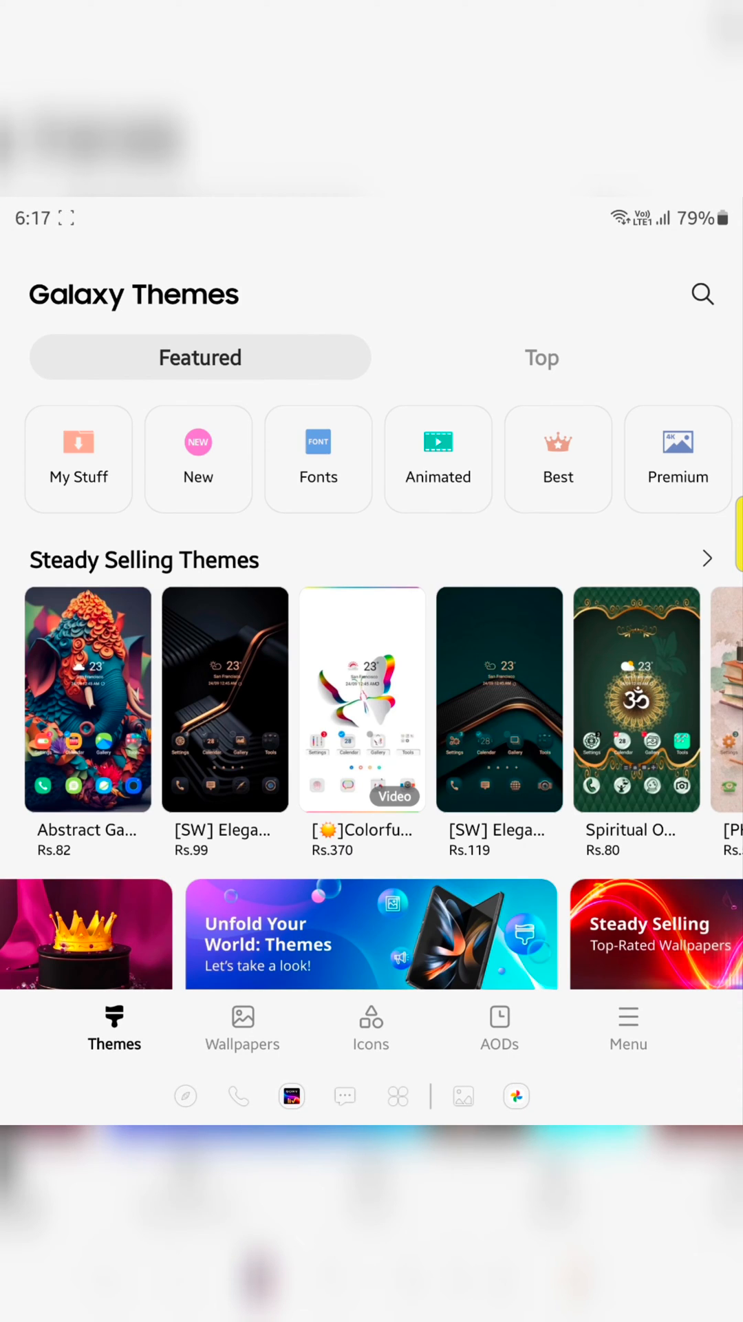
- Open My stuff > Icons and select the Default icon set
click(370, 1026)
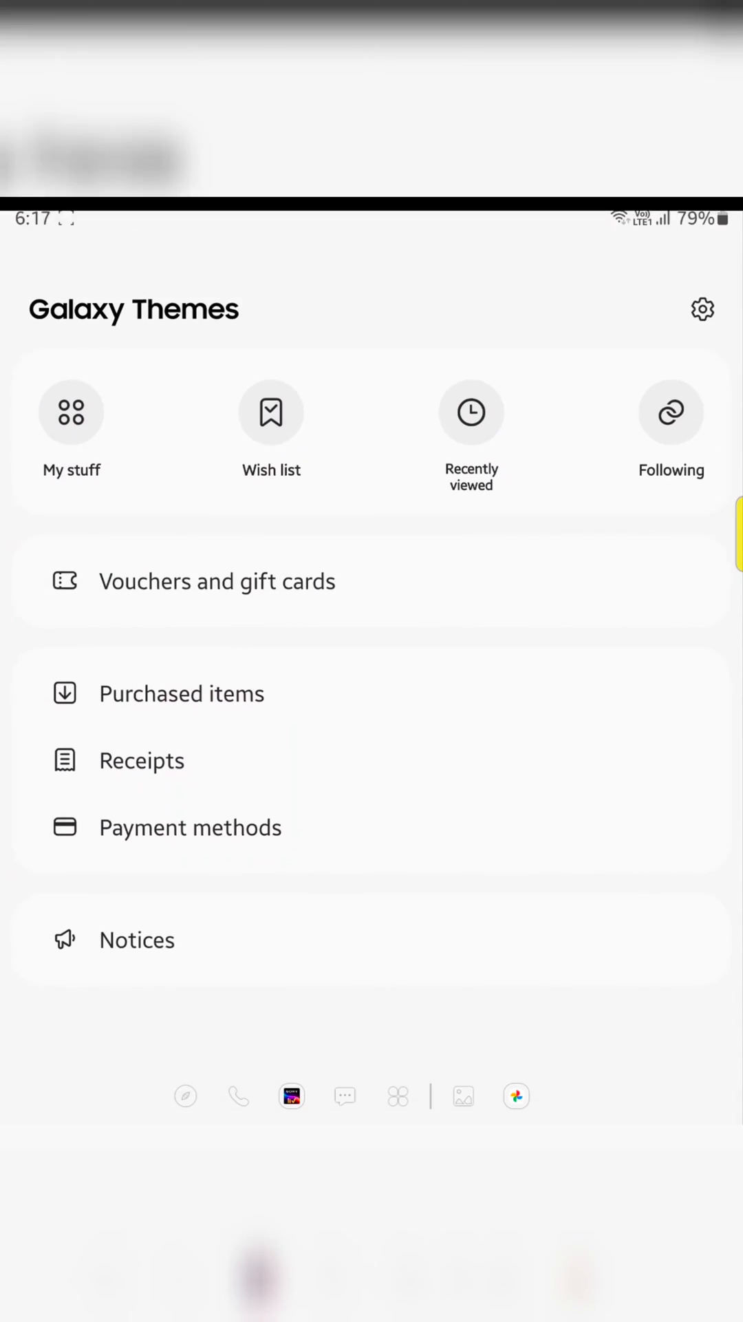
click(71, 432)
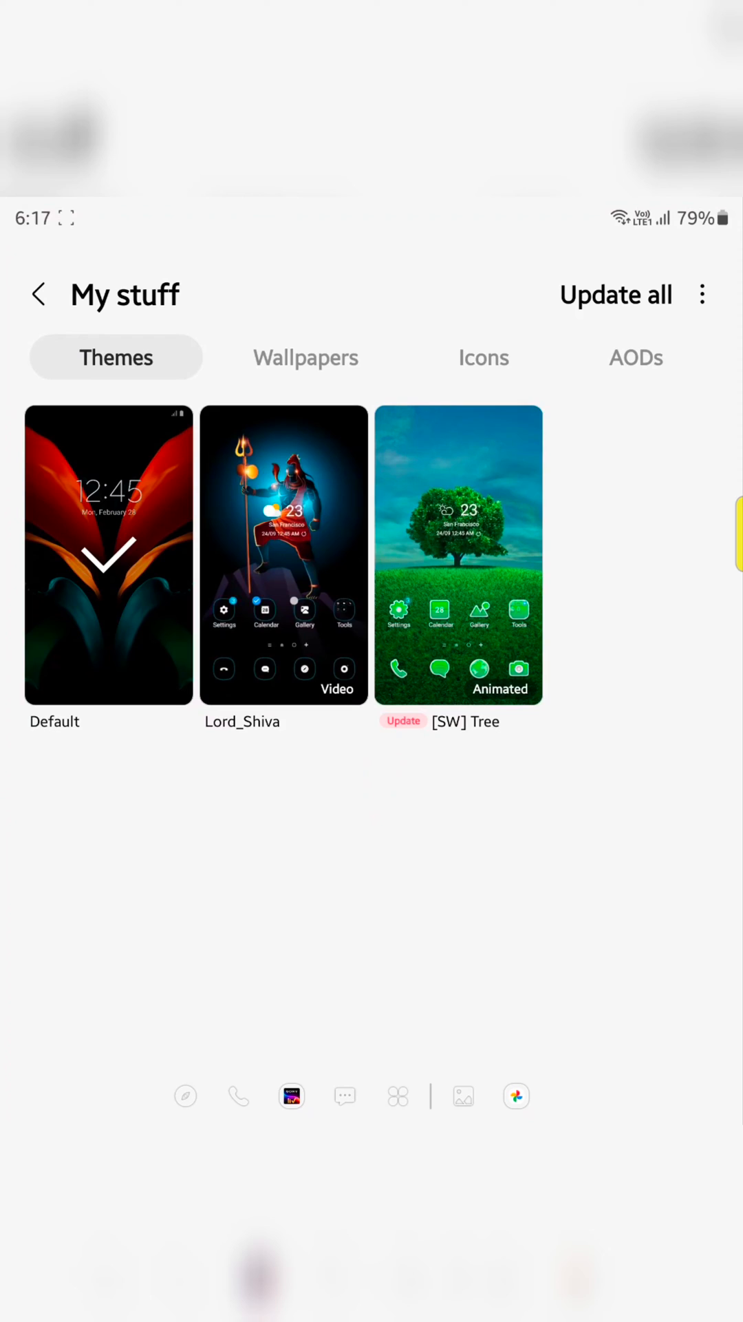
click(484, 356)
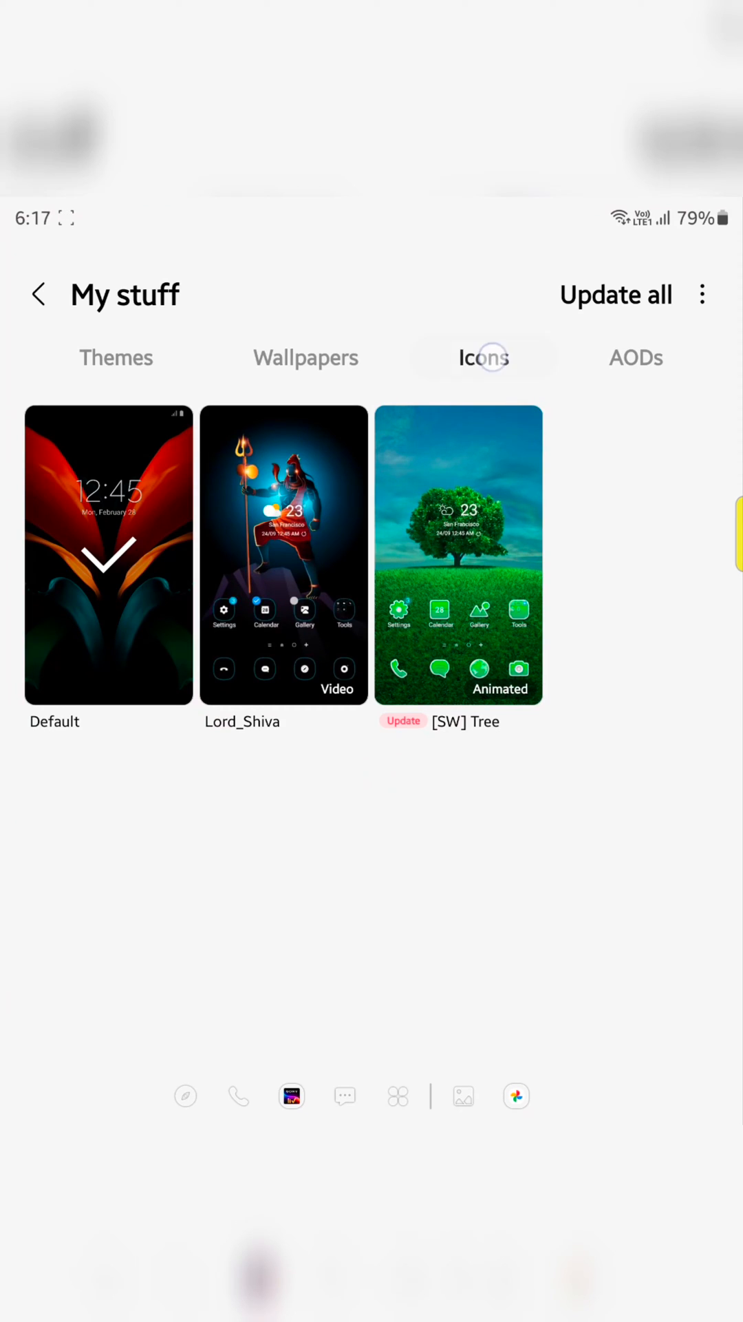
click(483, 357)
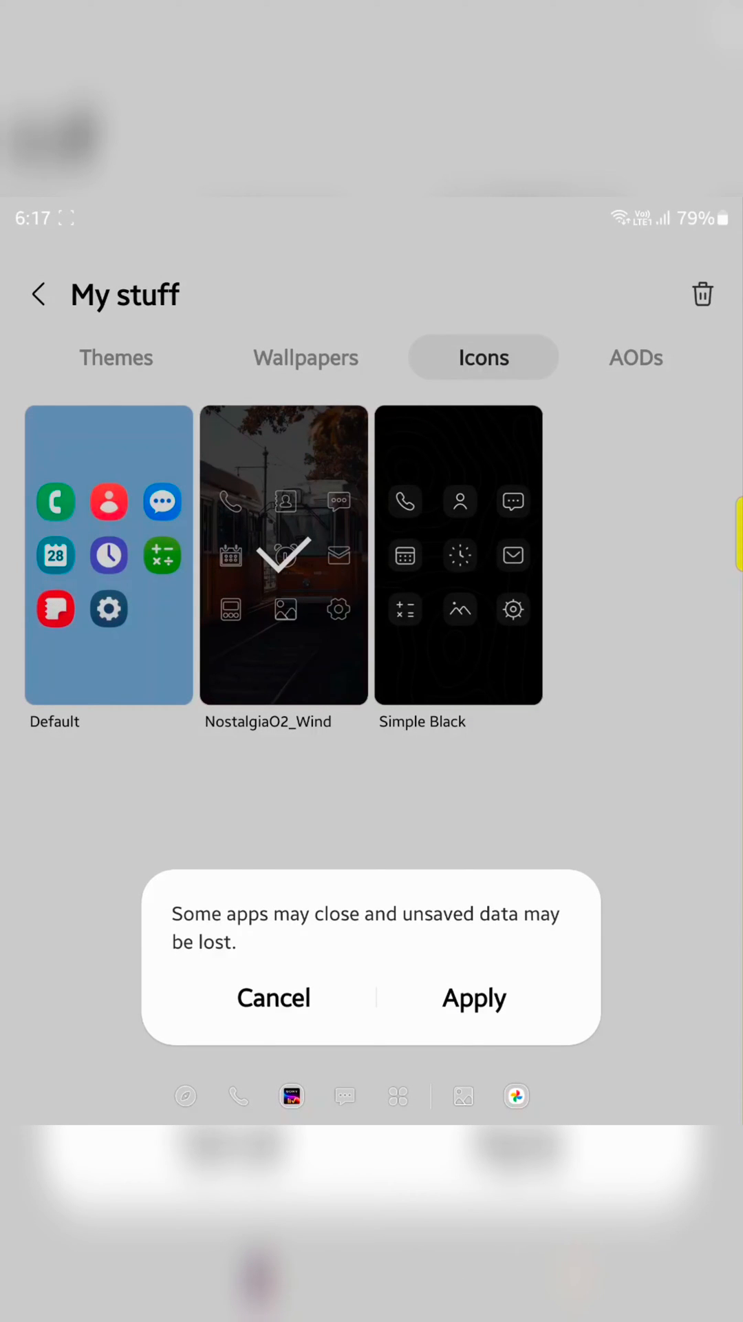
- Confirm applying the Default icons in place of Nostalgia
click(474, 998)
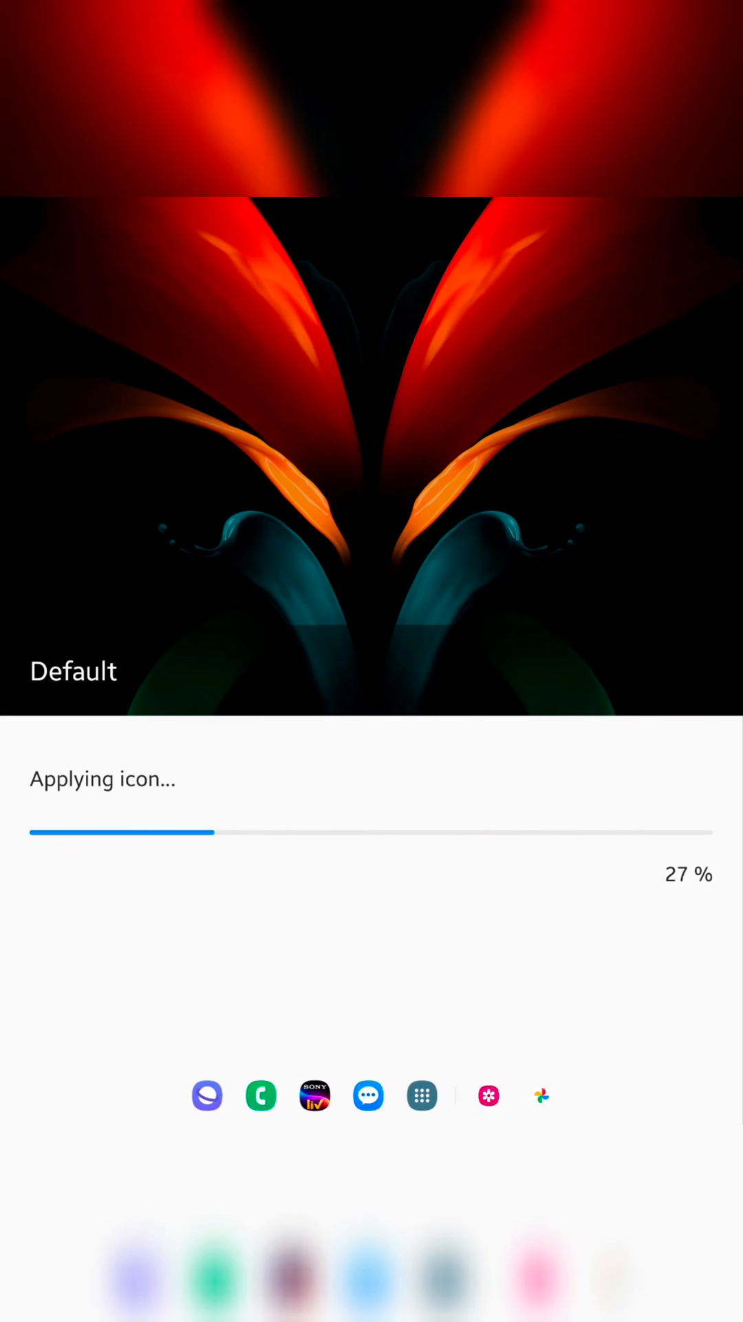